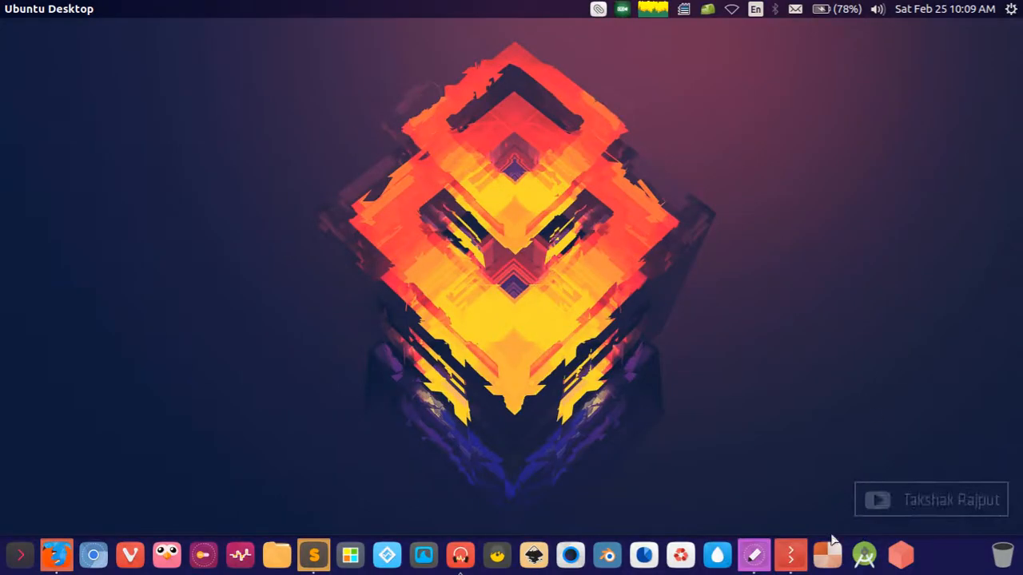
{"action": "mouse_move", "coordinate": [791, 552]}
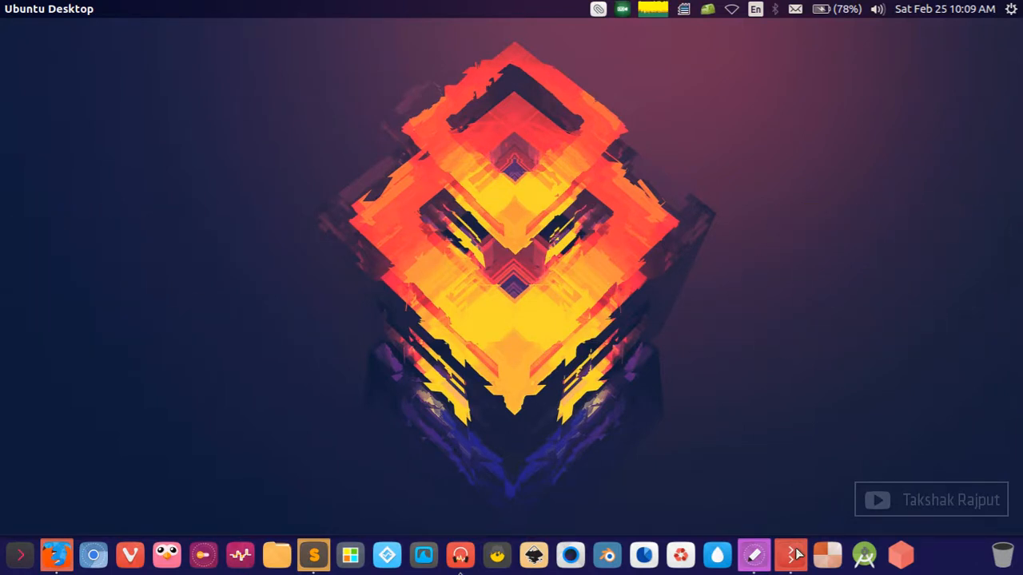
Open a terminal, cd into Downloads and back, then run the down alias.
{"action": "left_click", "coordinate": [788, 555]}
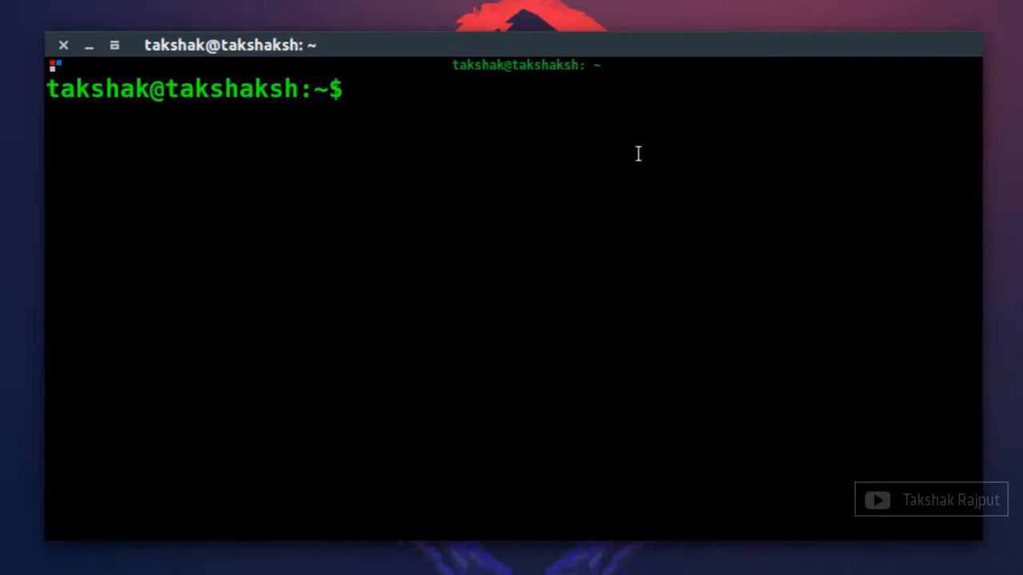
{"action": "type", "text": "cd Downloads"}
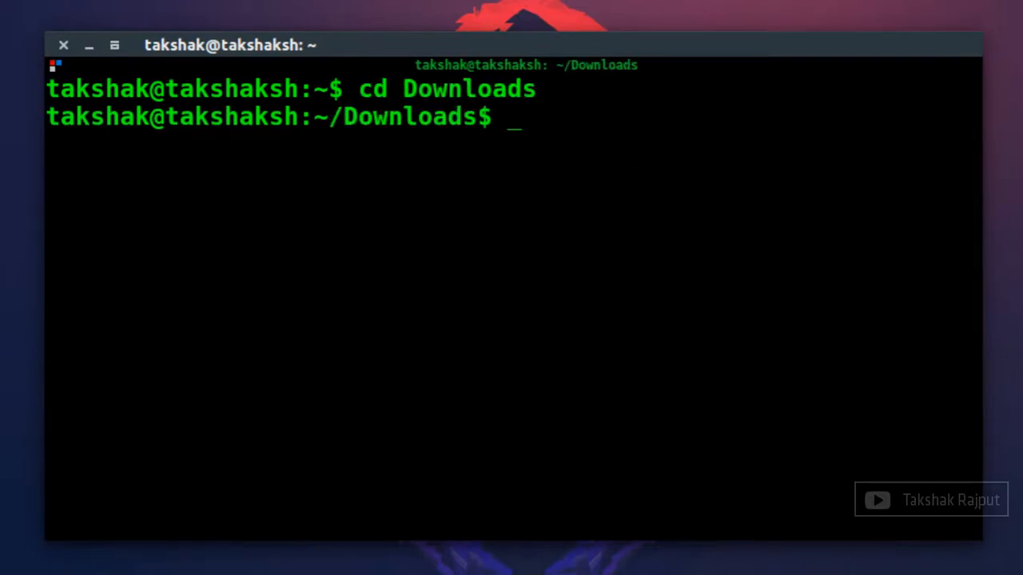
{"action": "type", "text": "cd .."}
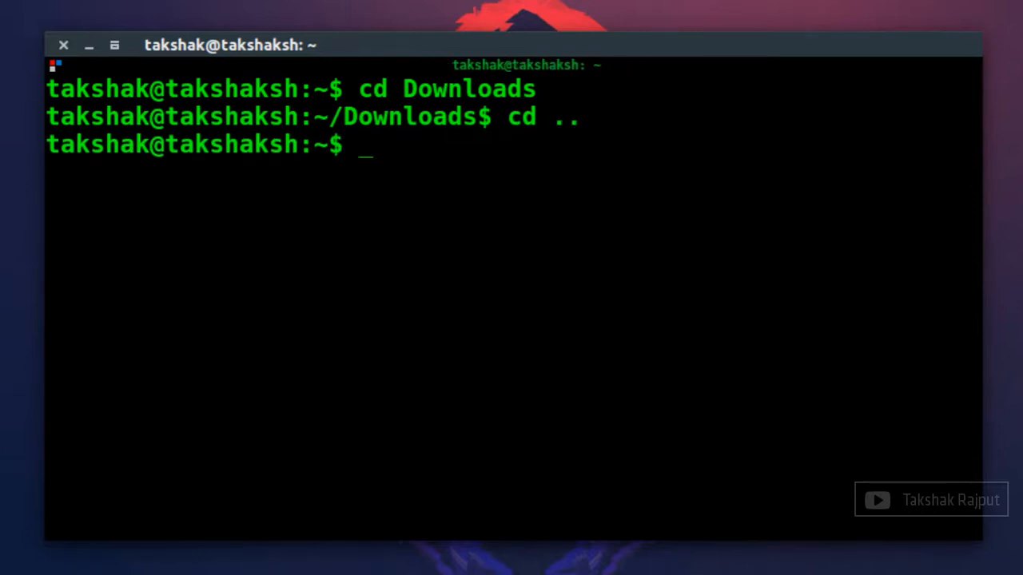
{"action": "type", "text": "down"}
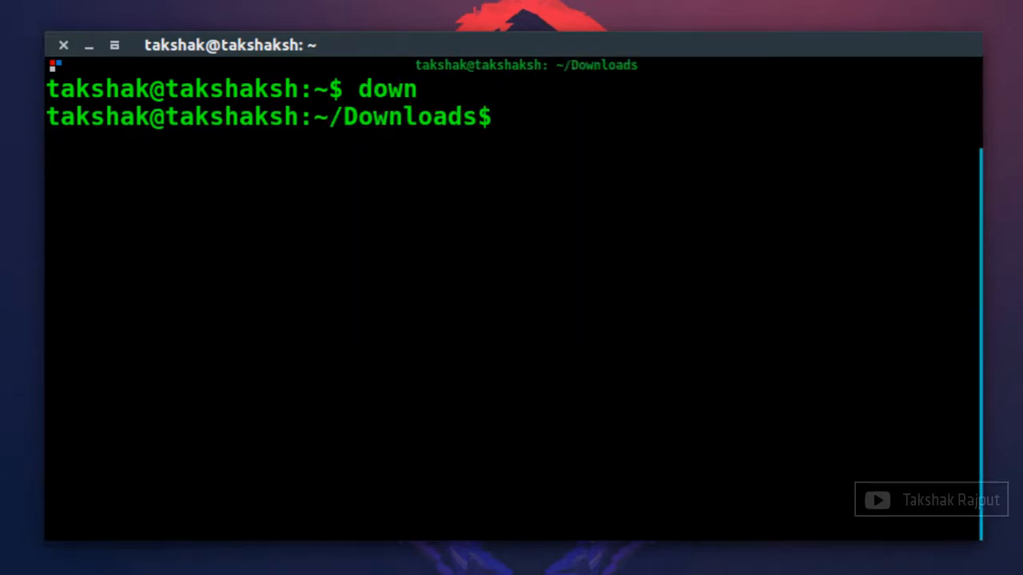
Run the desk and hi aliases, return home with cd .., and type alias.
{"action": "type", "text": "desk"}
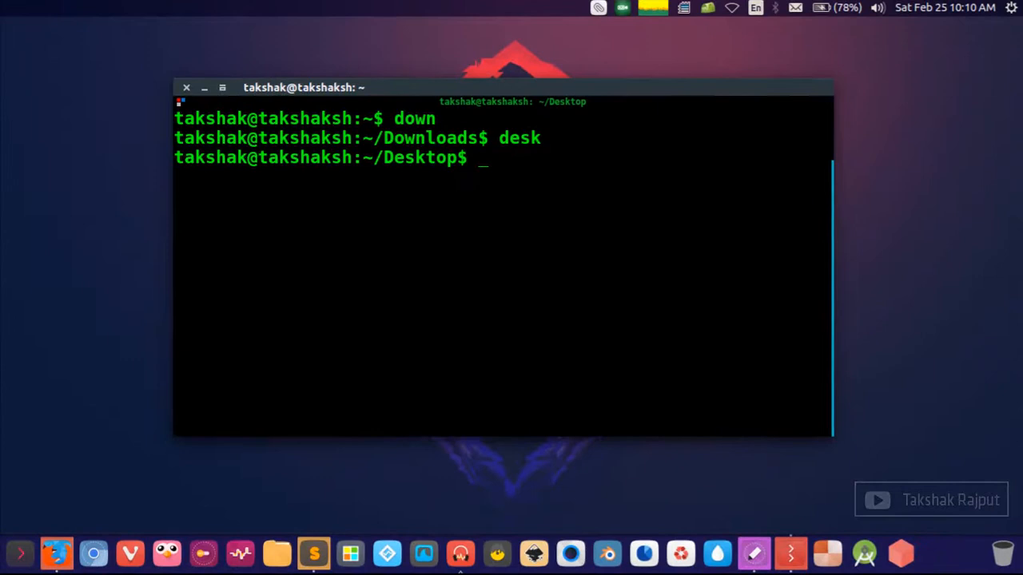
{"action": "type", "text": "hi"}
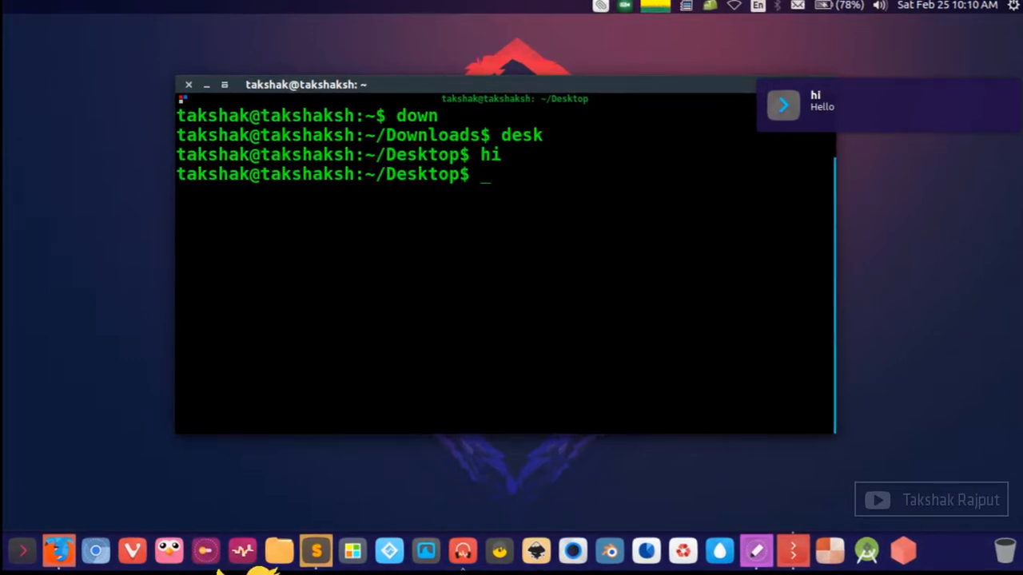
{"action": "type", "text": "cd .."}
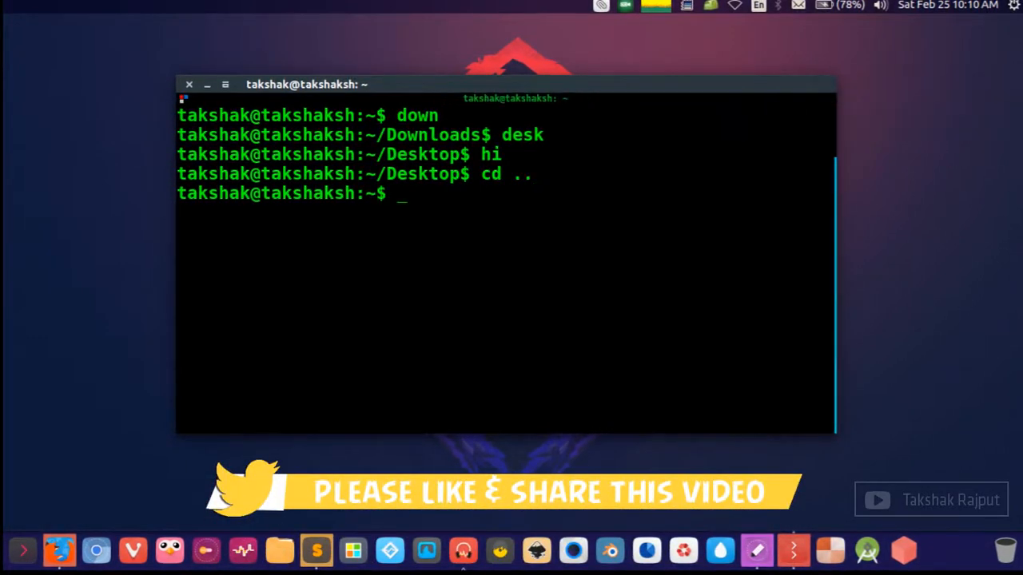
{"action": "type", "text": "alias"}
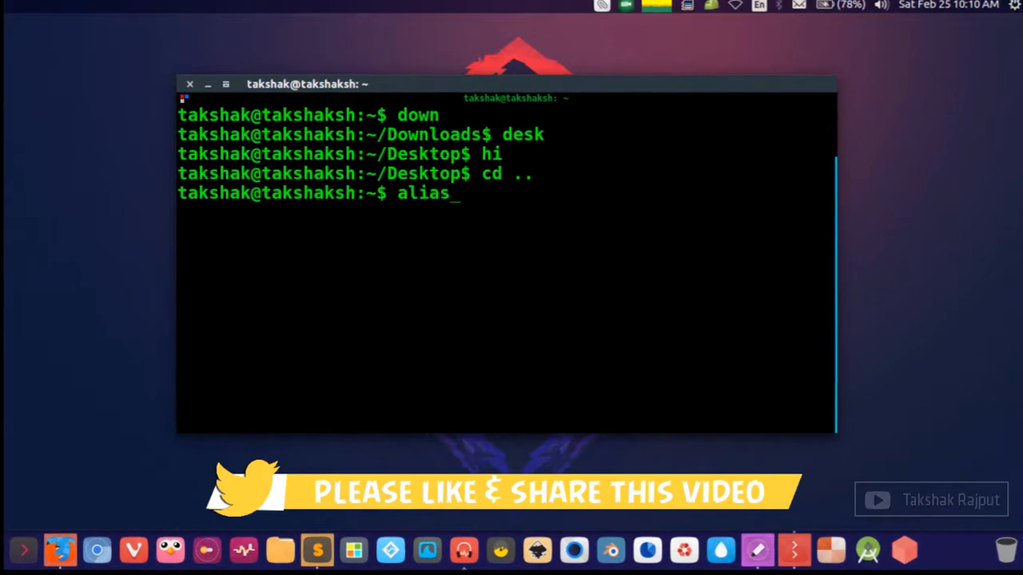
List the current aliases, then list the .bash* files and select .bash_aliases.
{"action": "key", "text": "Return"}
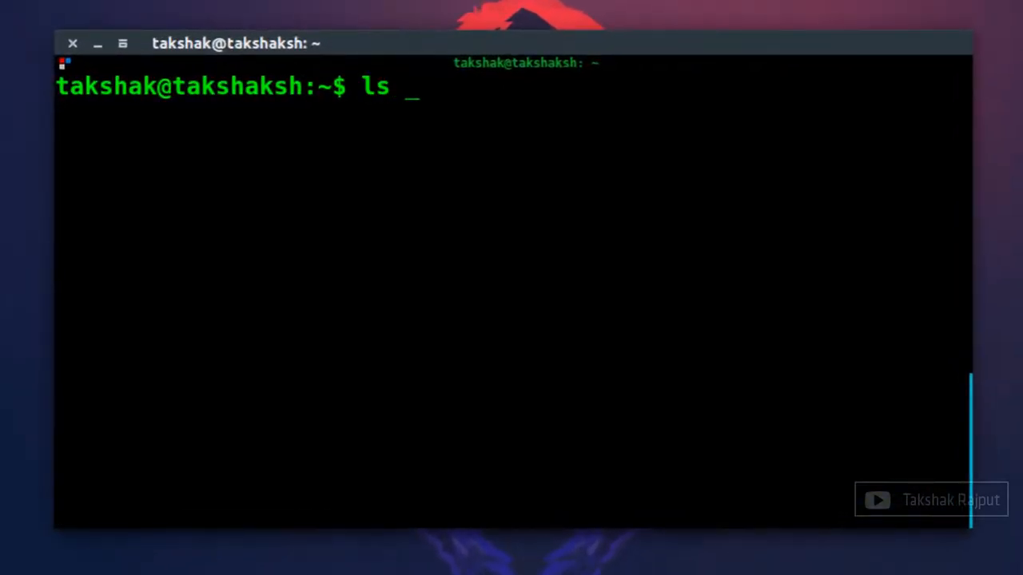
{"action": "type", "text": ".bash*"}
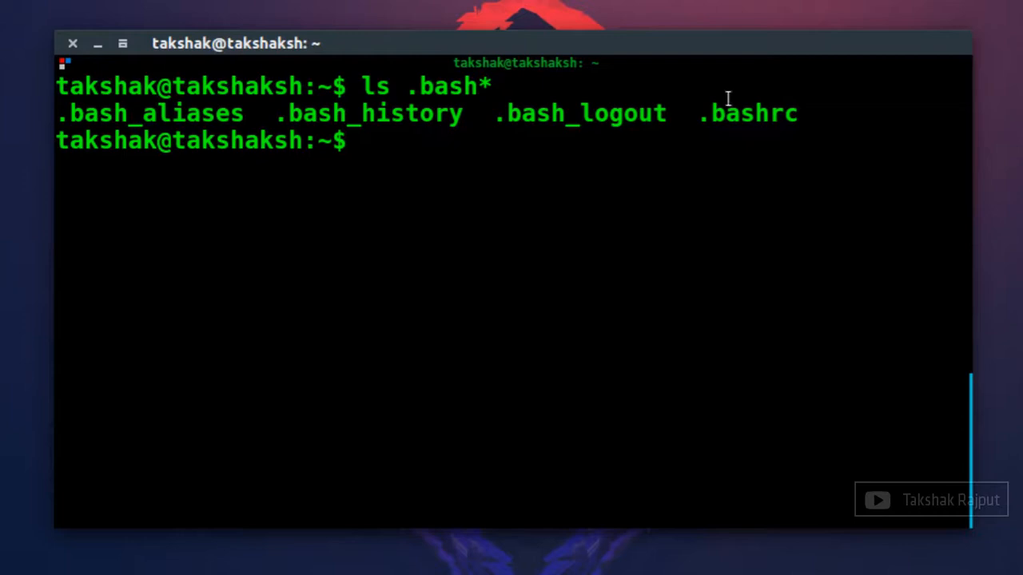
{"action": "double_click", "coordinate": [747, 114]}
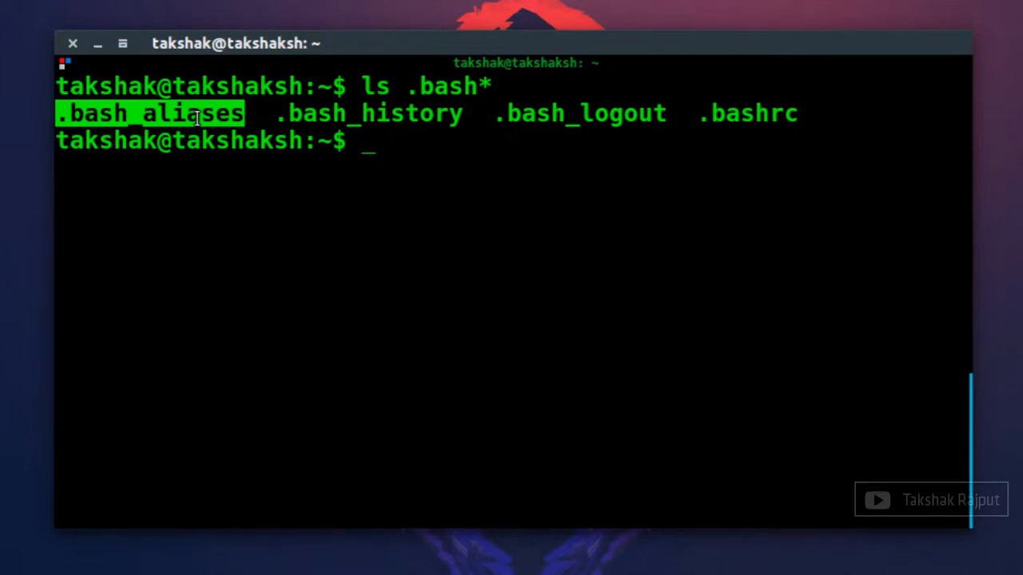
{"action": "mouse_move", "coordinate": [550, 118]}
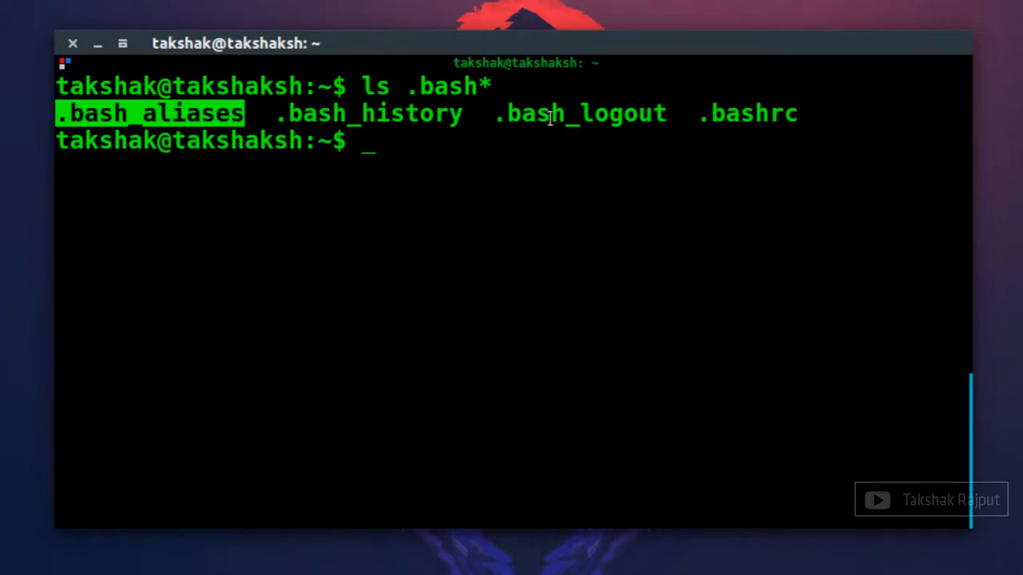
{"action": "mouse_move", "coordinate": [192, 110]}
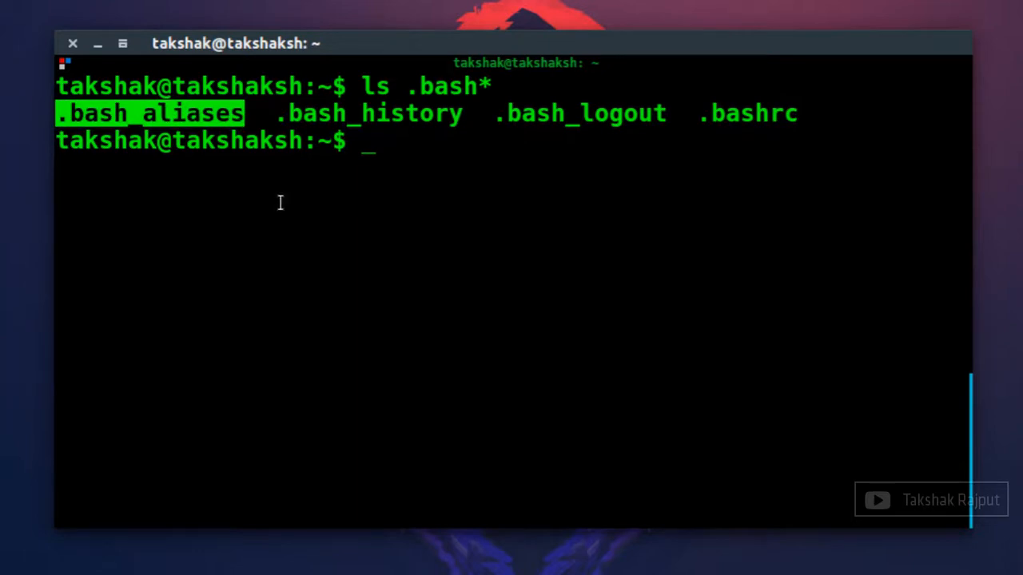
{"action": "mouse_move", "coordinate": [191, 113]}
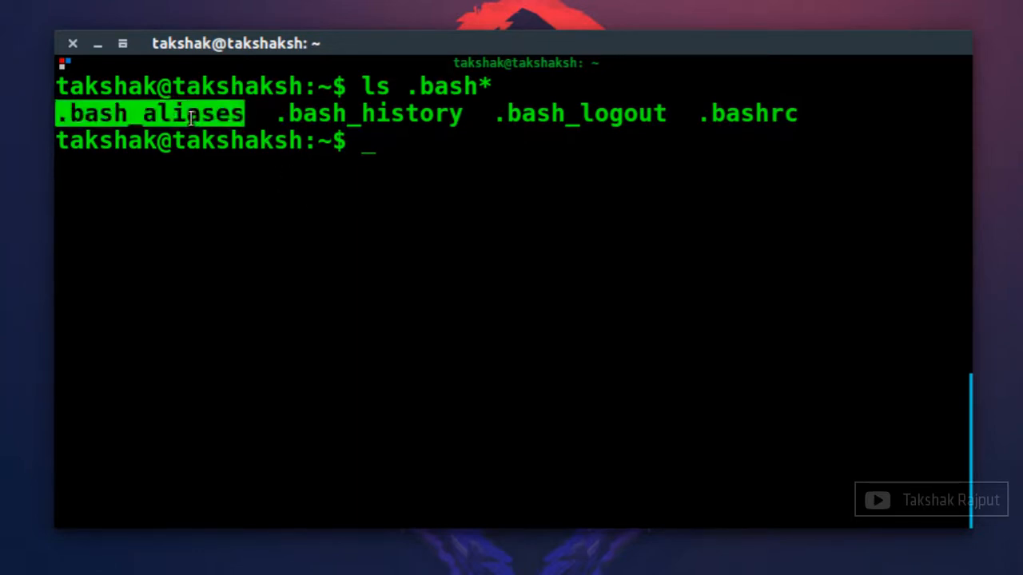
{"action": "mouse_move", "coordinate": [259, 167]}
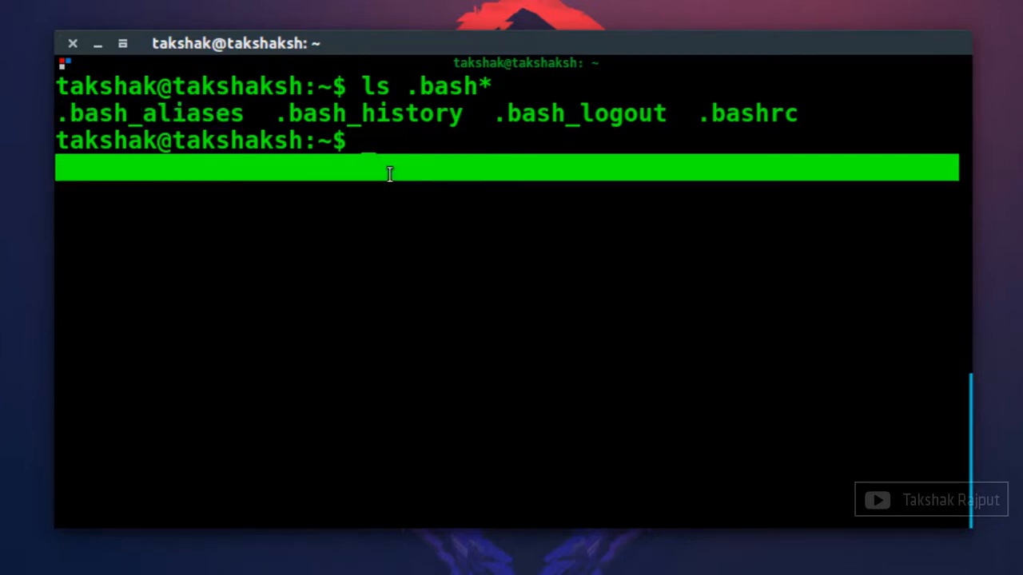
{"action": "mouse_move", "coordinate": [443, 165]}
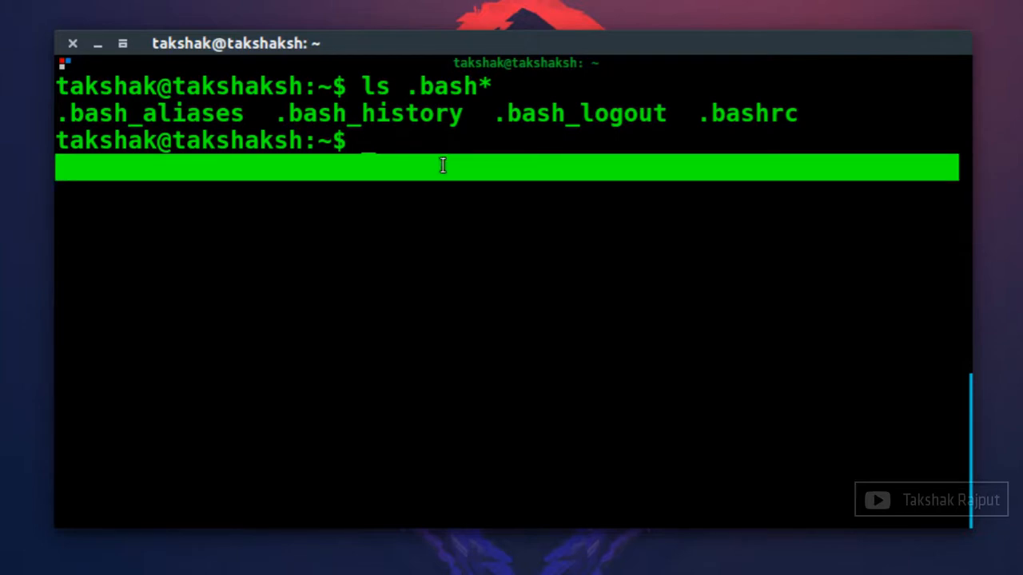
Open .bash_aliases in nano to show its ten existing alias lines.
{"action": "type", "text": "nano ."}
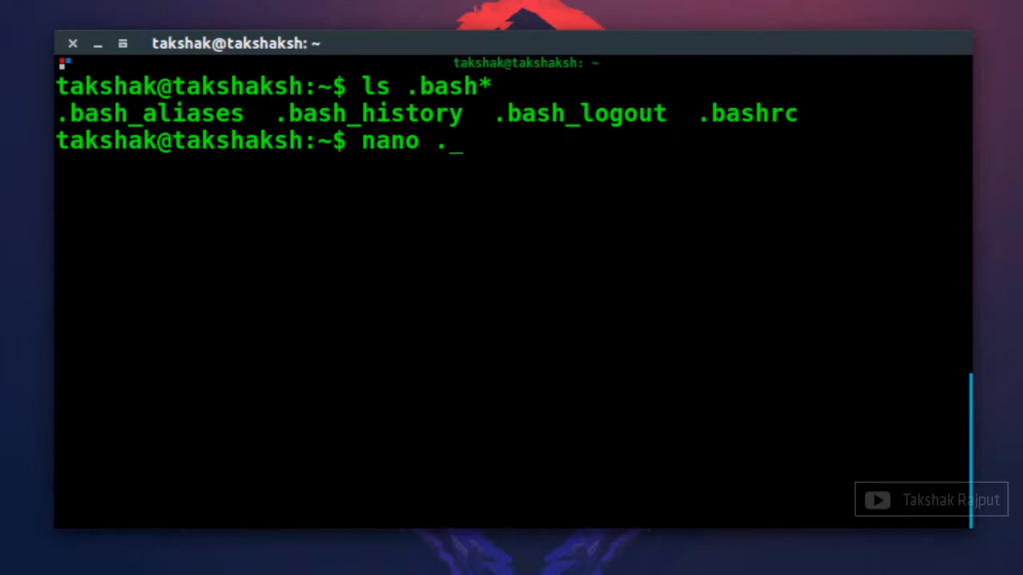
{"action": "type", "text": "bash_al"}
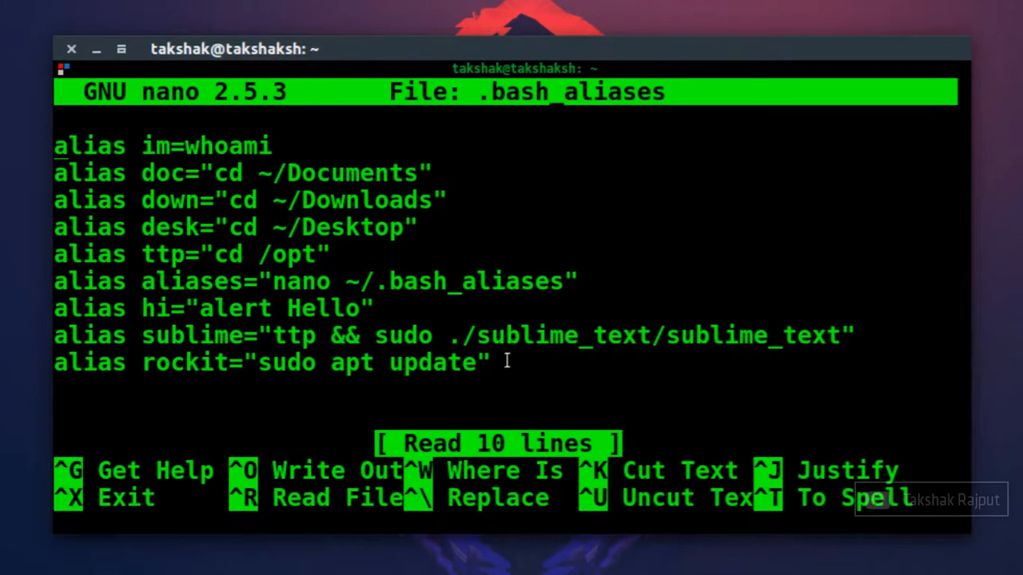
Add alias ilike="sudo apt-get install" to .bash_aliases and write the file.
{"action": "type", "text": "alias"}
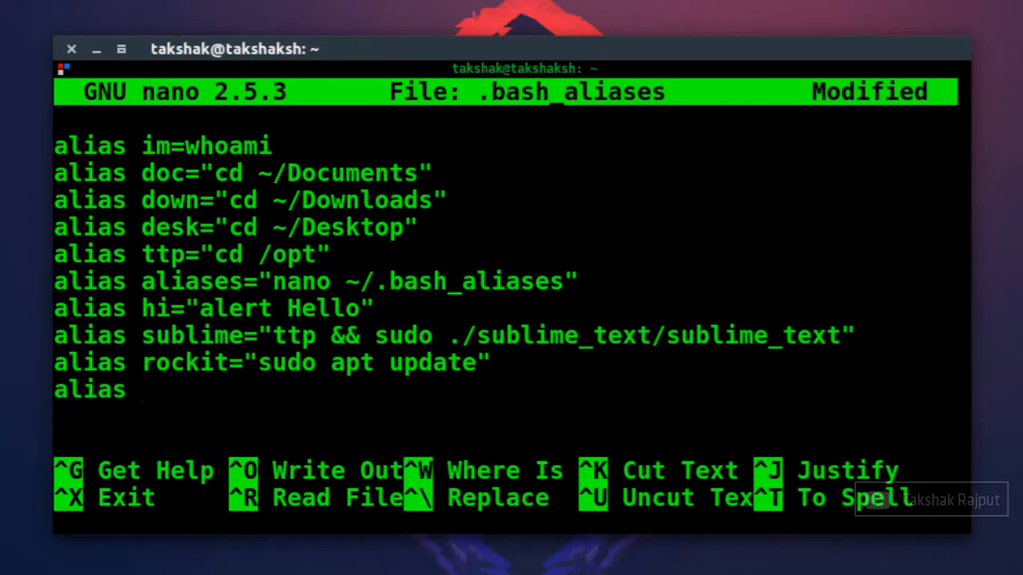
{"action": "type", "text": "ilike"}
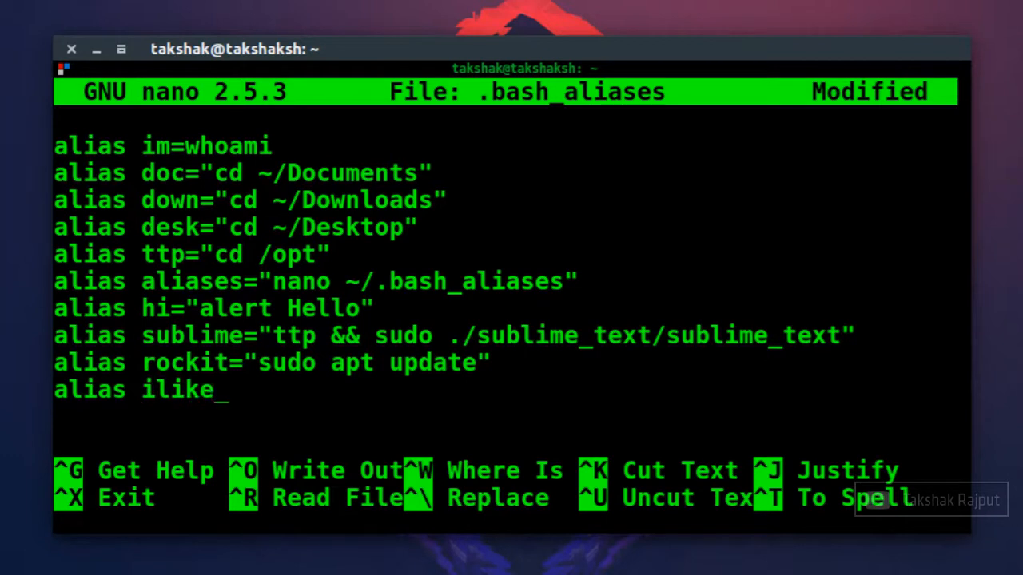
{"action": "type", "text": "="}
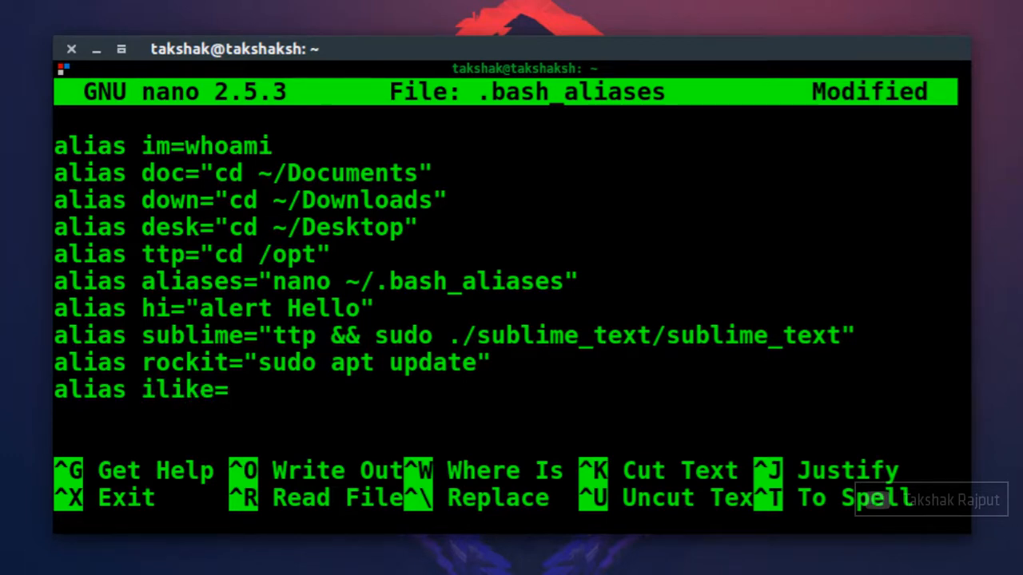
{"action": "type", "text": "\"\""}
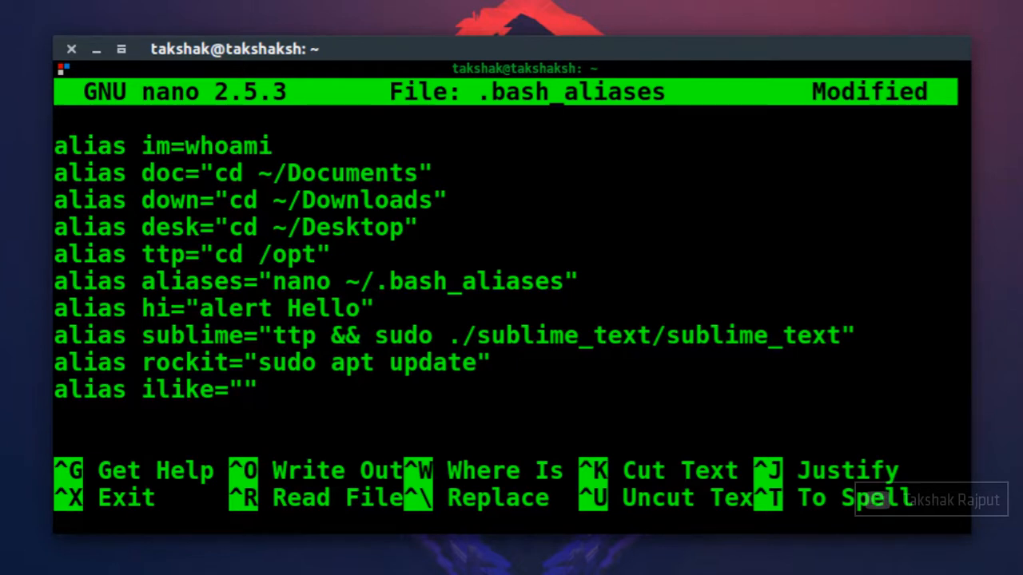
{"action": "type", "text": "sudo apt-get install"}
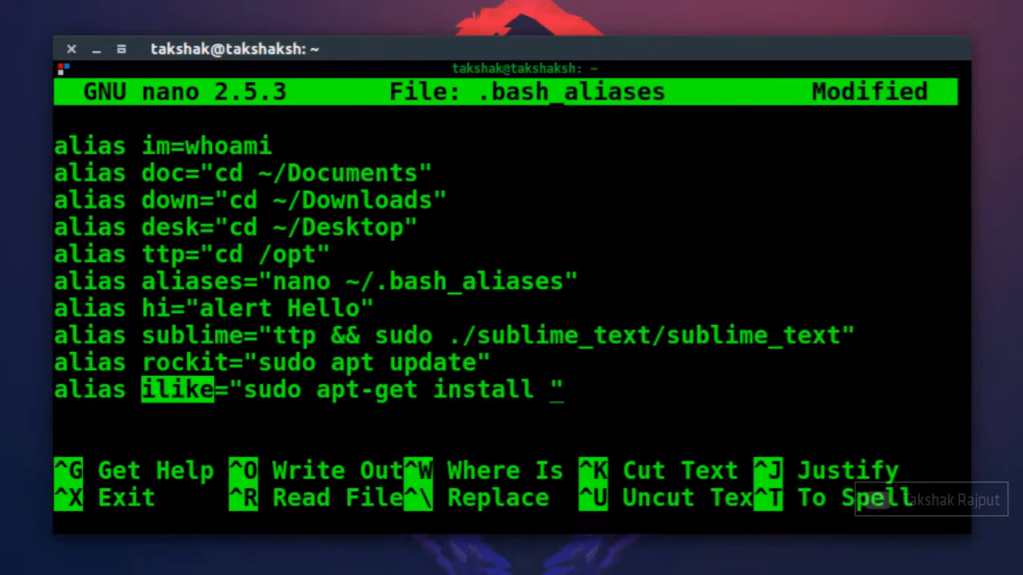
{"action": "mouse_move", "coordinate": [670, 393]}
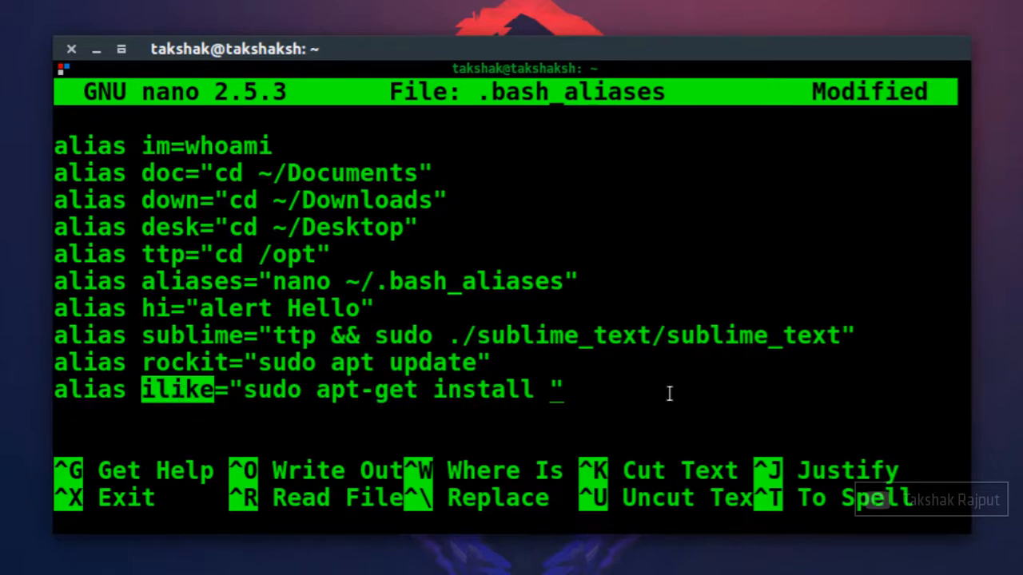
{"action": "key", "text": "ctrl+o"}
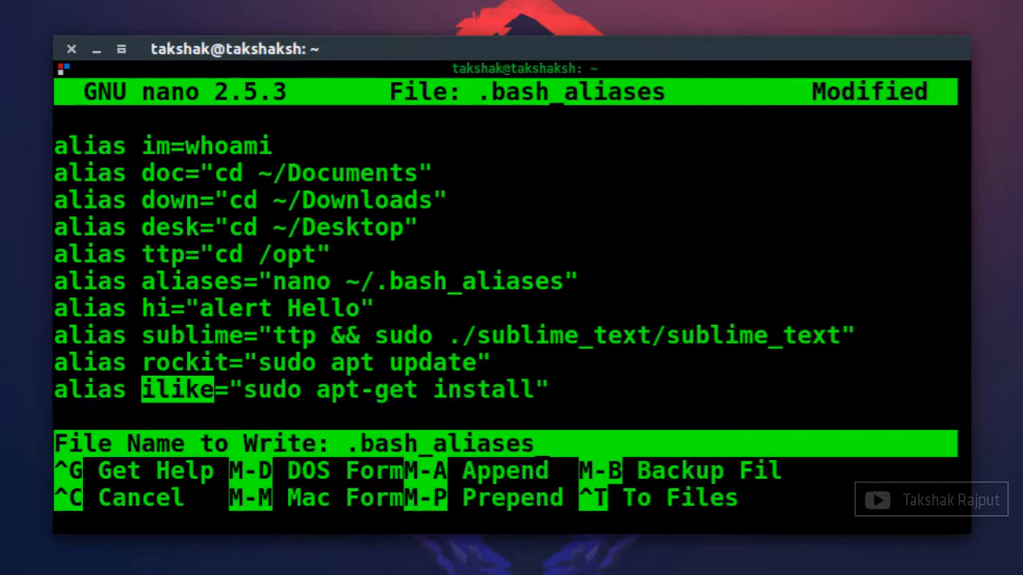
{"action": "key", "text": "Enter"}
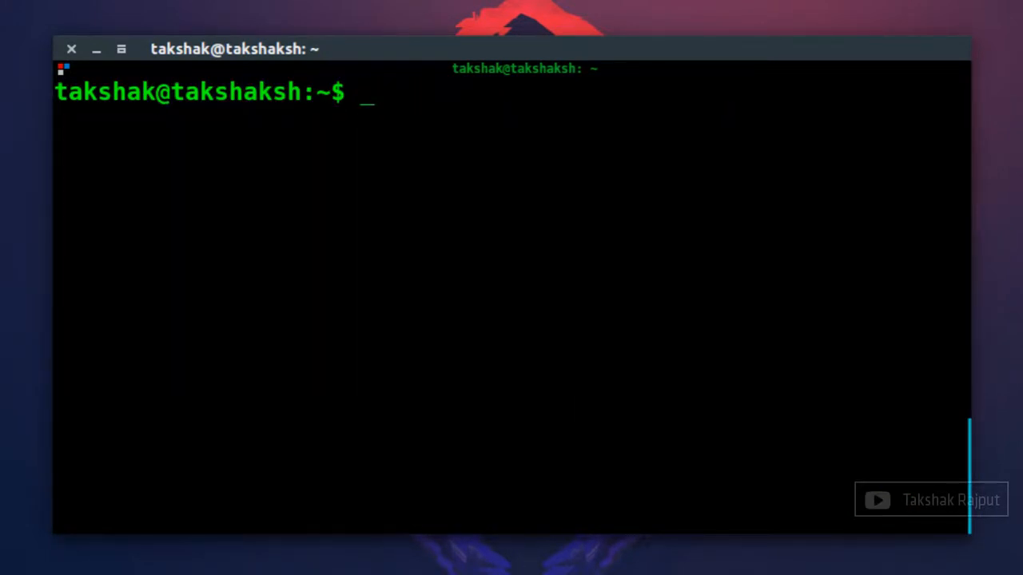
{"action": "type", "text": "ilike"}
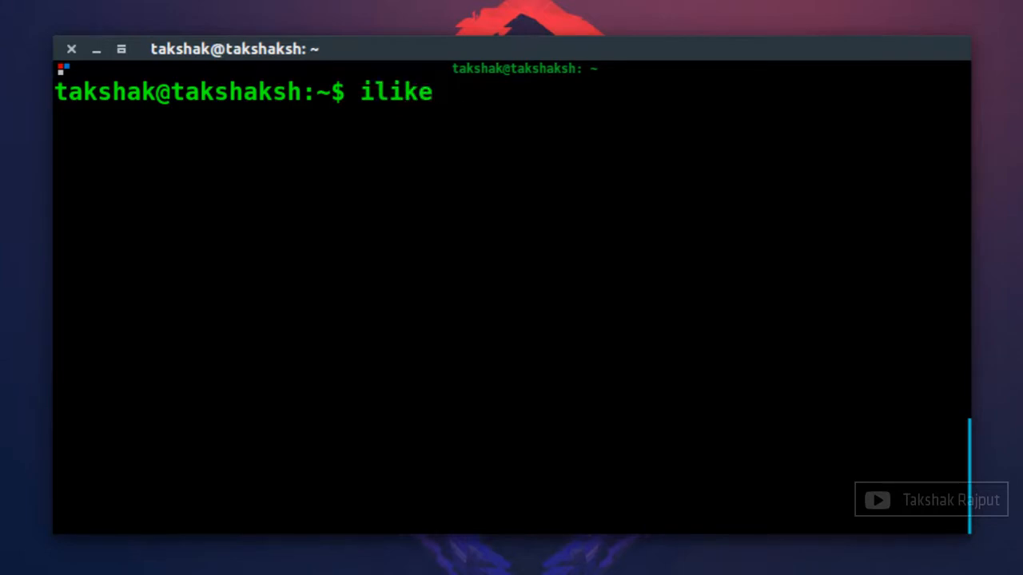
{"action": "type", "text": "vlc"}
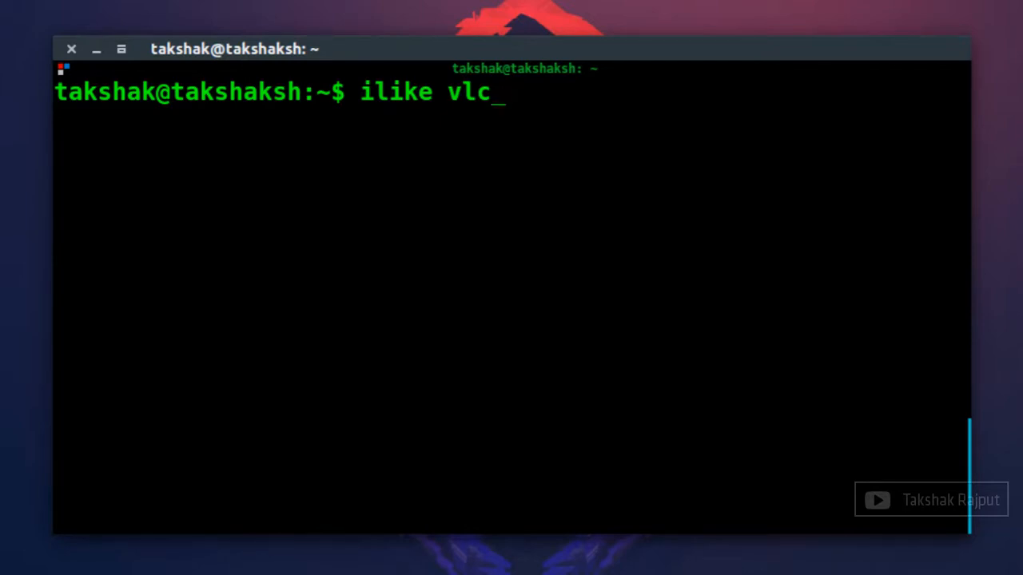
{"action": "mouse_move", "coordinate": [531, 433]}
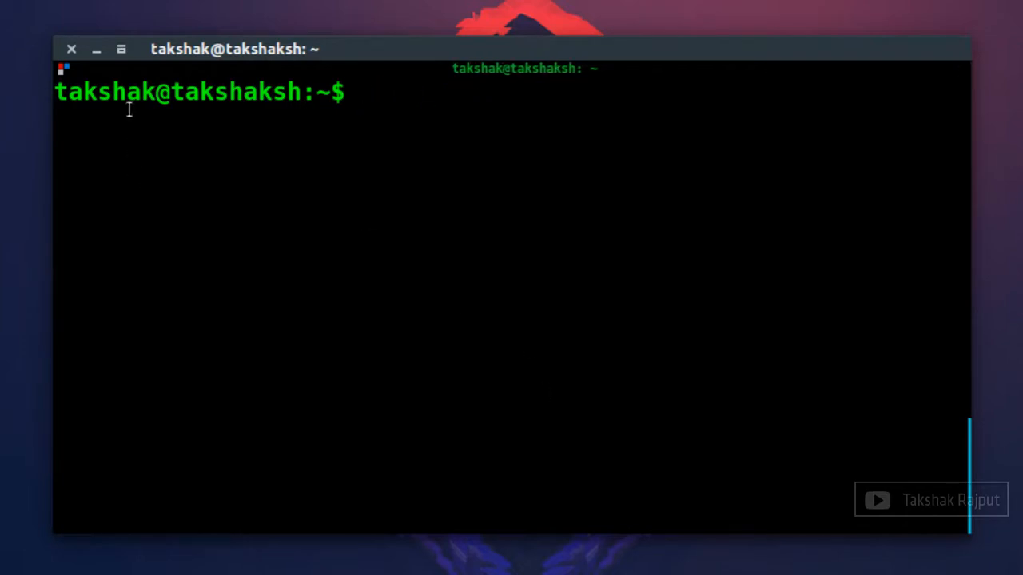
Source .bash_aliases, run ilike vlc, and enter the sudo password.
{"action": "type", "text": "source .bash_aliases"}
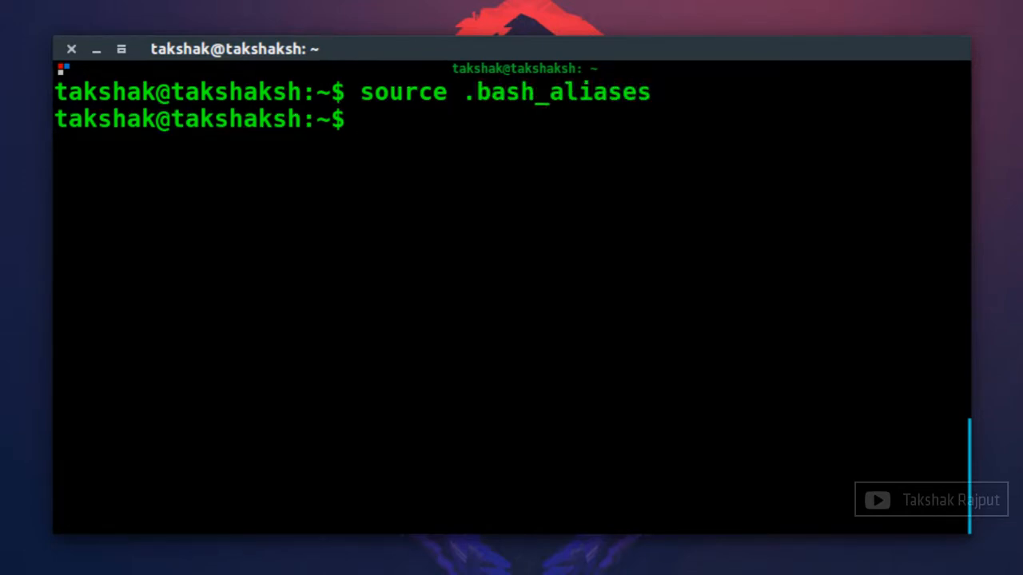
{"action": "type", "text": "ilike vlc"}
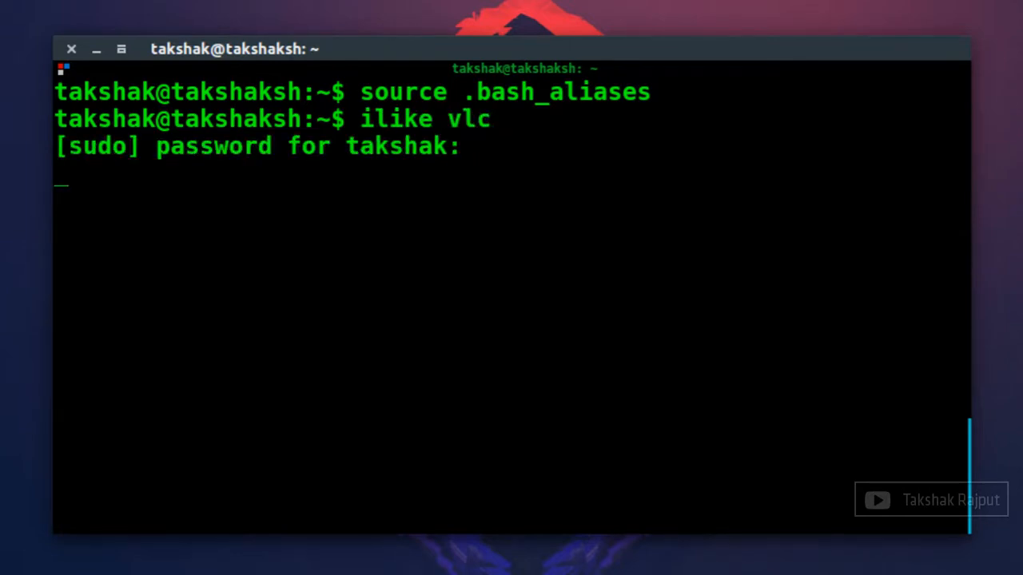
{"action": "key", "text": "Return"}
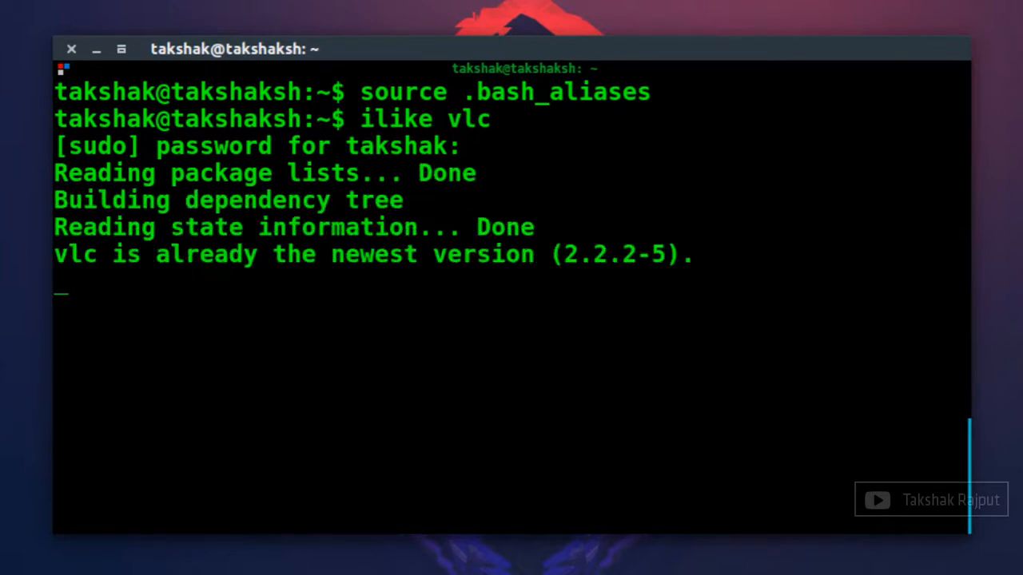